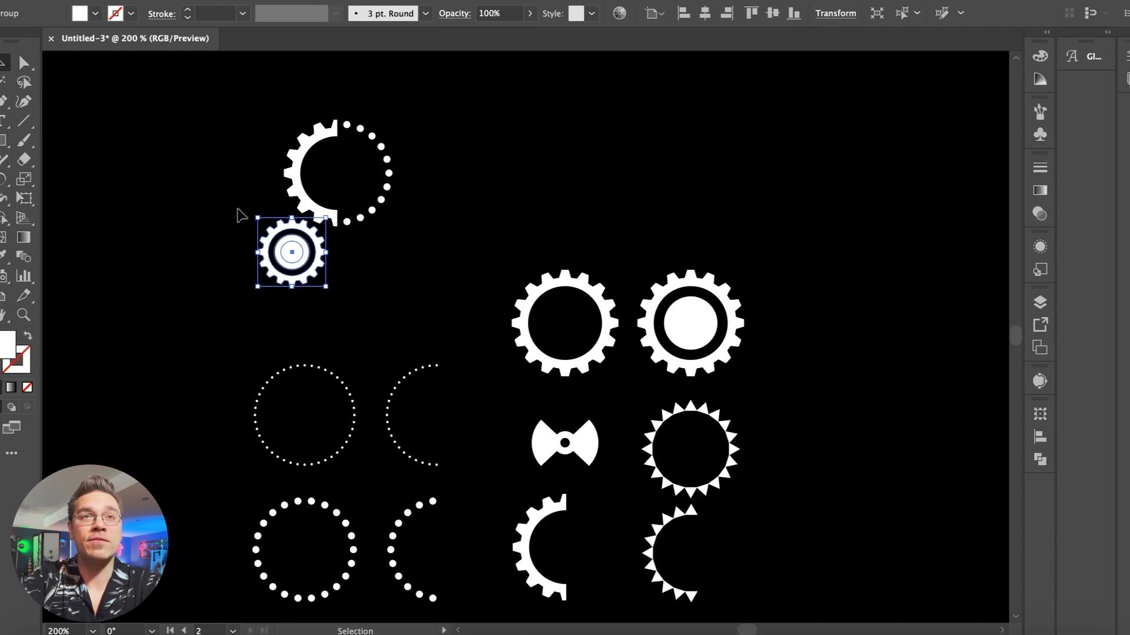
- Move a small gear under the dotted half-gear ring and set the bowtie inside the large gear
{"action": "left_click_drag", "start_coordinate": [292, 252], "coordinate": [526, 335]}
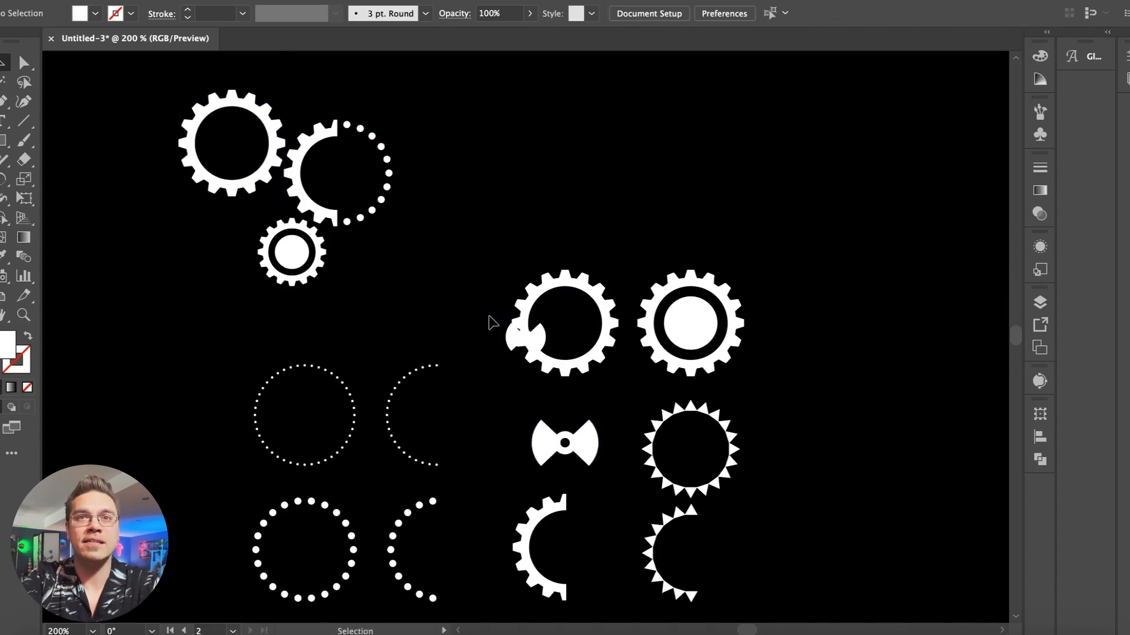
{"action": "left_click", "coordinate": [230, 141]}
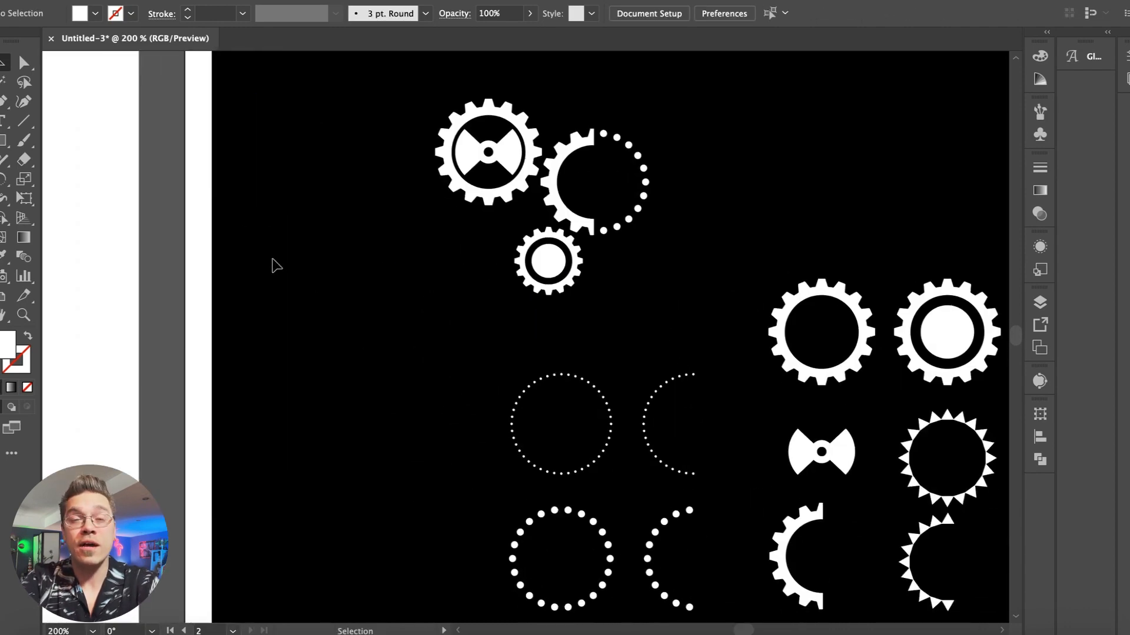
{"action": "left_click", "coordinate": [561, 558]}
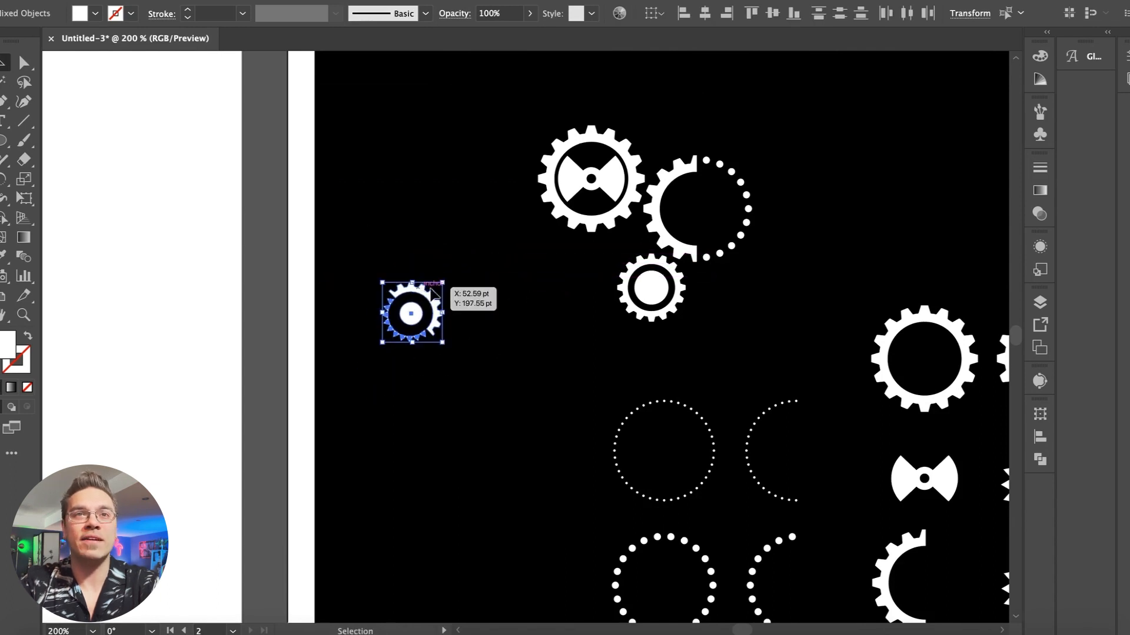
- Place a second small gear beside the first, then isolate it and outline its centre as a ring
{"action": "left_click_drag", "start_coordinate": [411, 314], "coordinate": [598, 330]}
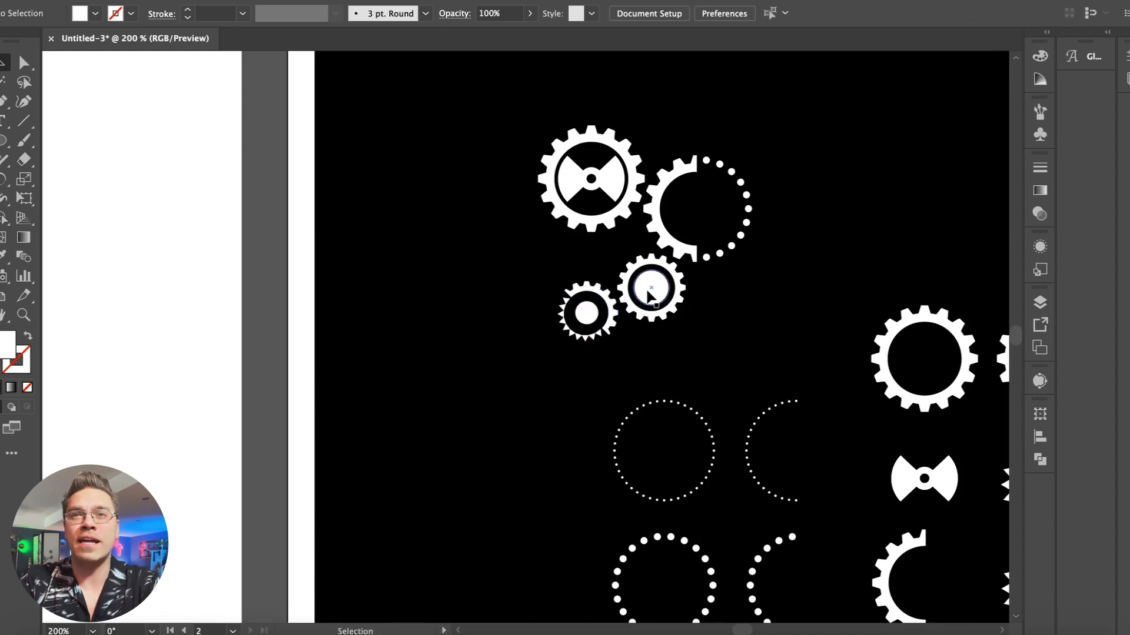
{"action": "left_click", "coordinate": [651, 287]}
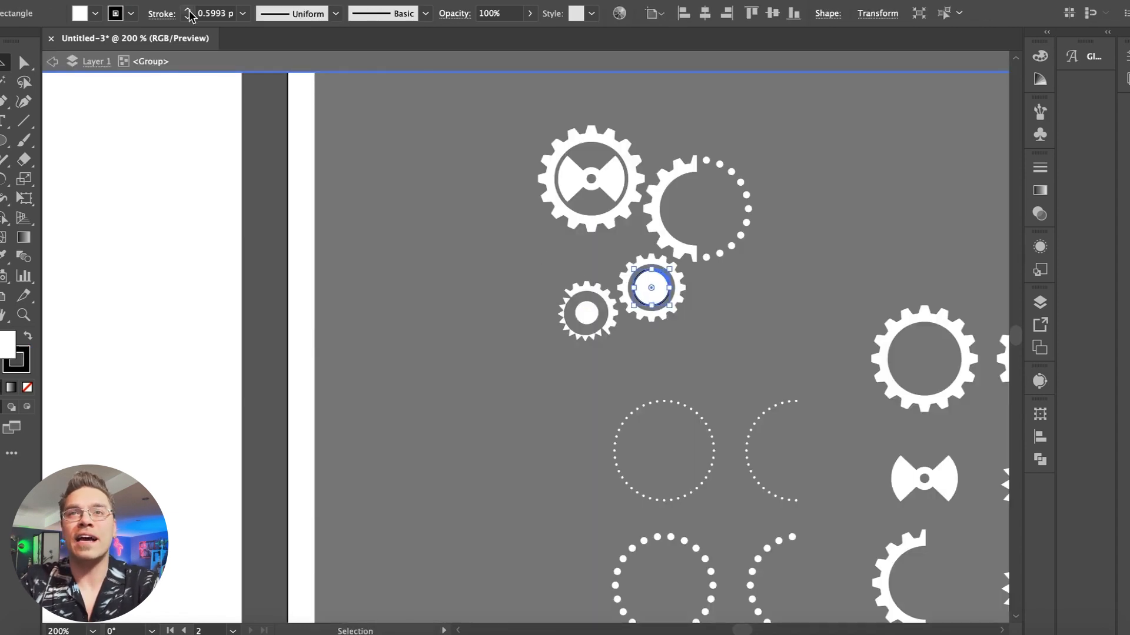
{"action": "left_click", "coordinate": [94, 13]}
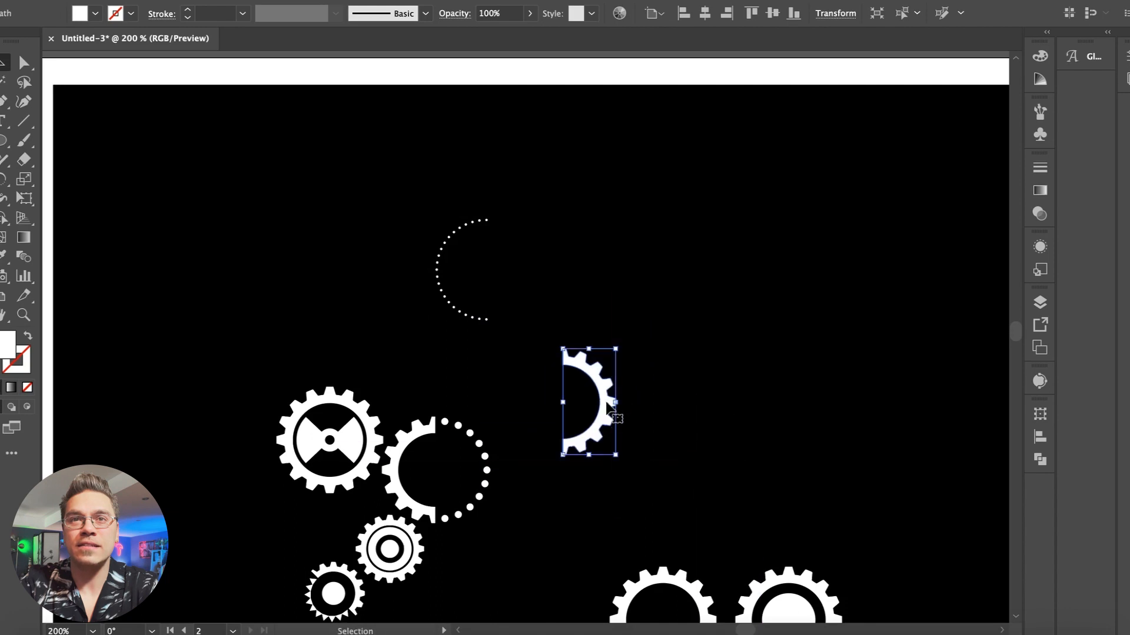
- Join the half gear to the dotted half ring and tilt the bowtie into its centre
{"action": "left_click_drag", "start_coordinate": [590, 402], "coordinate": [520, 268]}
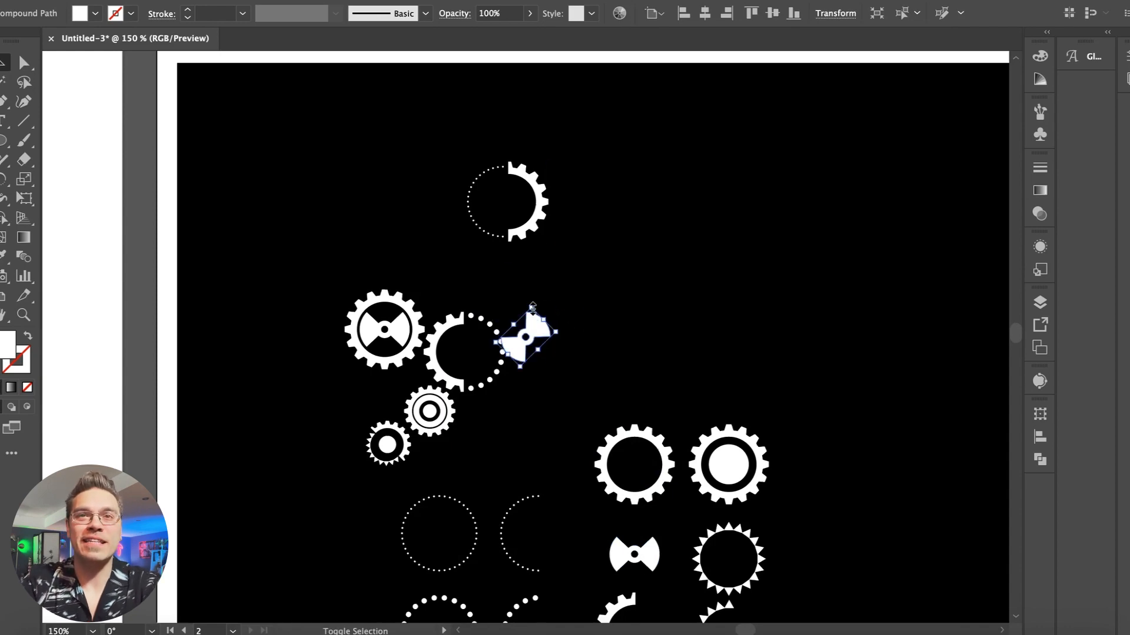
{"action": "left_click_drag", "start_coordinate": [526, 335], "coordinate": [504, 202]}
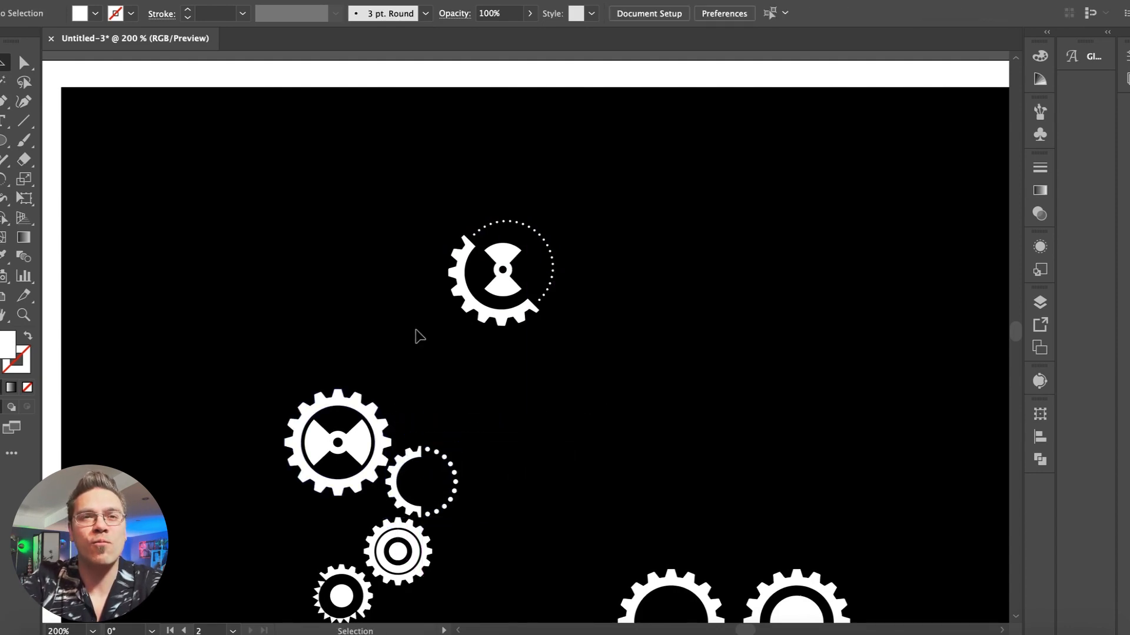
- Move the combined bowtie emblem down into the gear cluster
{"action": "left_click_drag", "start_coordinate": [499, 270], "coordinate": [508, 432]}
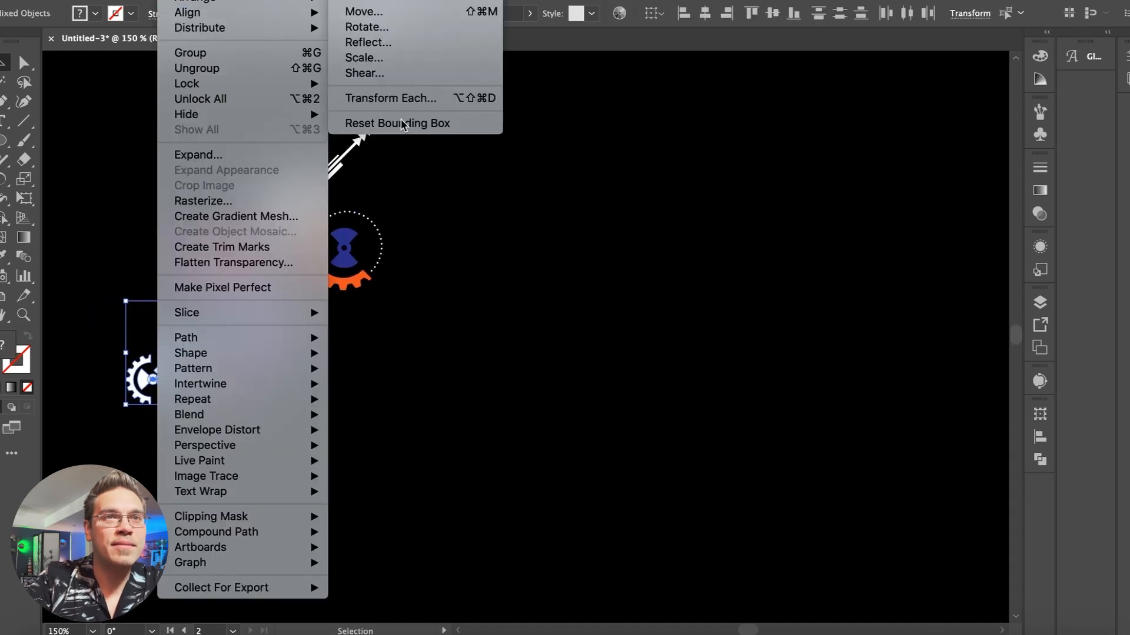
- Reset the rotated piece's bounding box from Object > Transform
{"action": "left_click", "coordinate": [397, 122]}
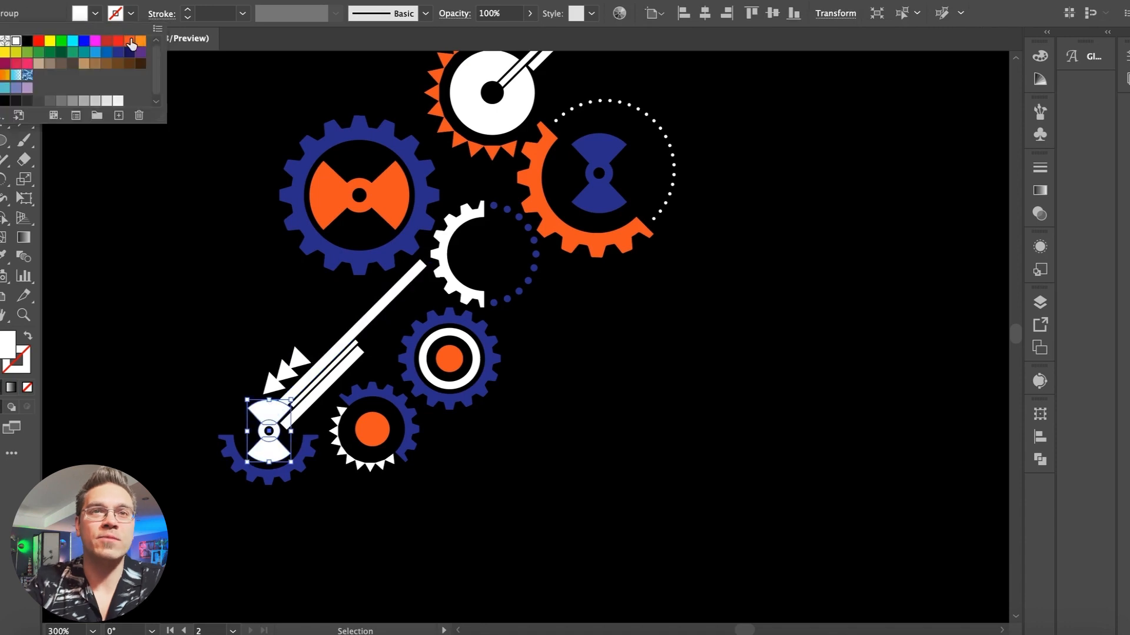
- Fill the selected rod piece with orange and tuck the small spiky gear beside the rod
{"action": "left_click", "coordinate": [130, 42]}
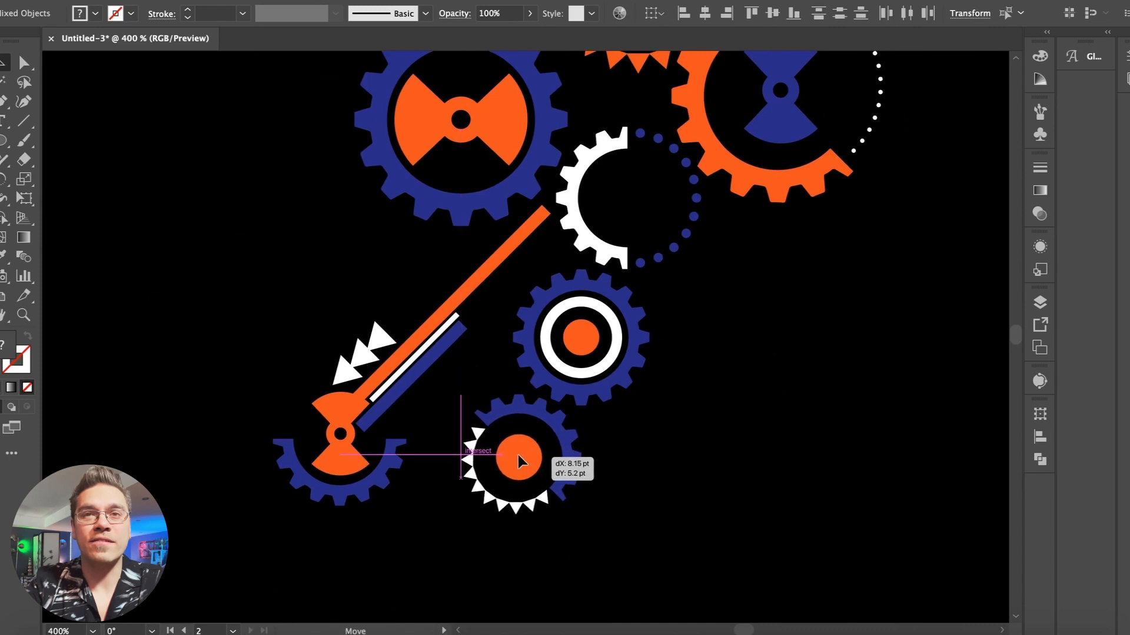
{"action": "left_click_drag", "start_coordinate": [519, 461], "coordinate": [474, 432]}
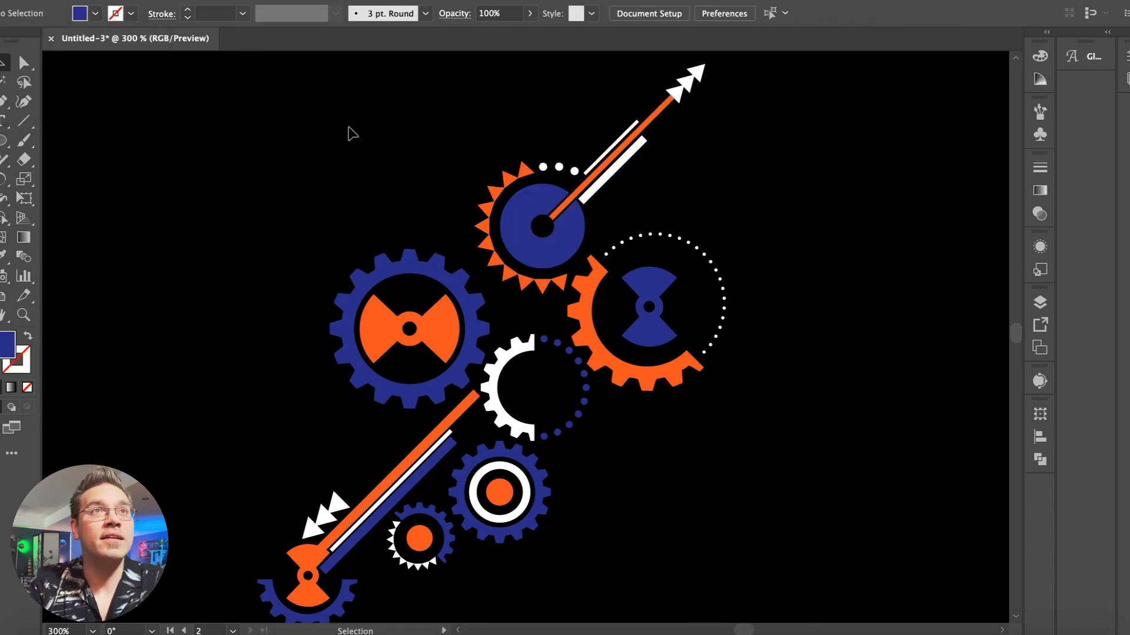
- Retype the copied badge's left word as 'TECH' to form the TECH WORK title
{"action": "left_click", "coordinate": [688, 76]}
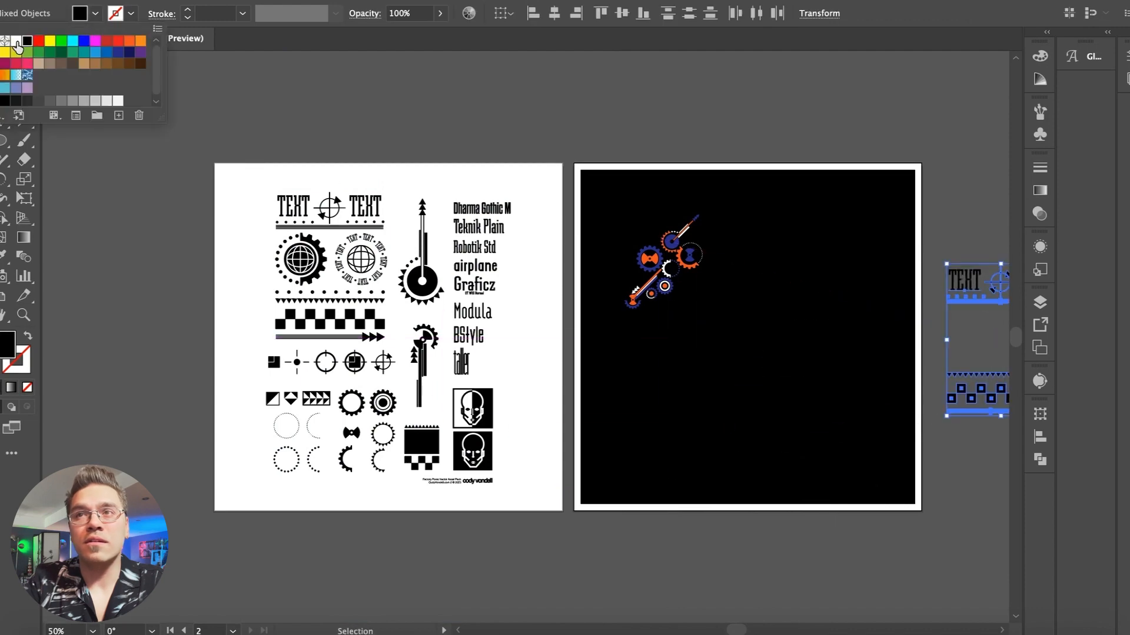
{"action": "left_click", "coordinate": [17, 41]}
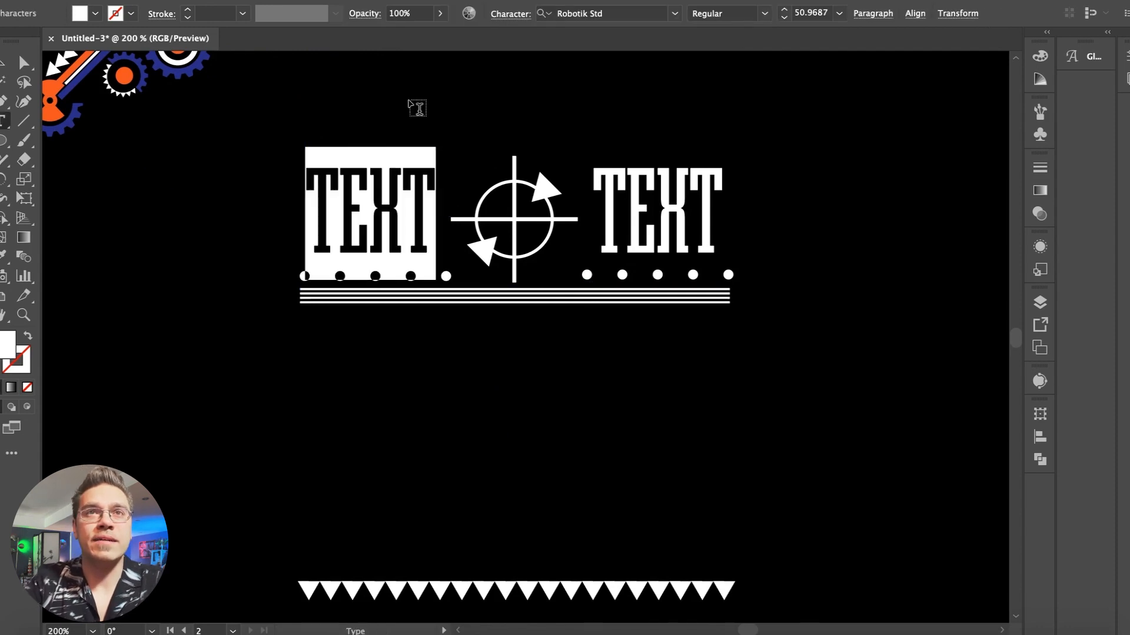
{"action": "type", "text": "TECH"}
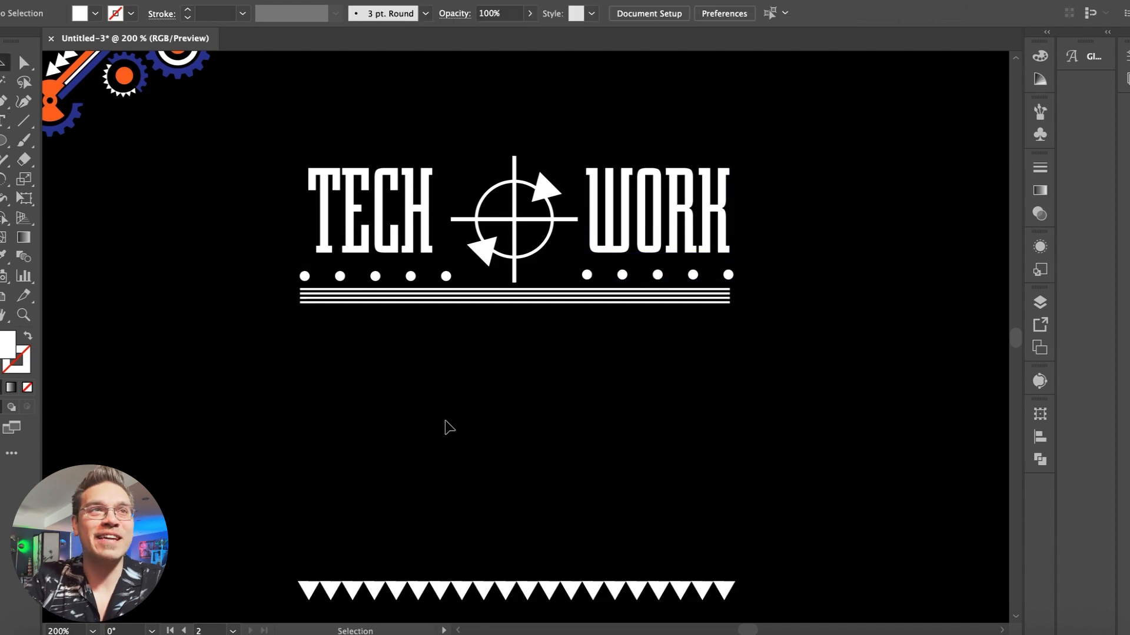
{"action": "left_click", "coordinate": [369, 214]}
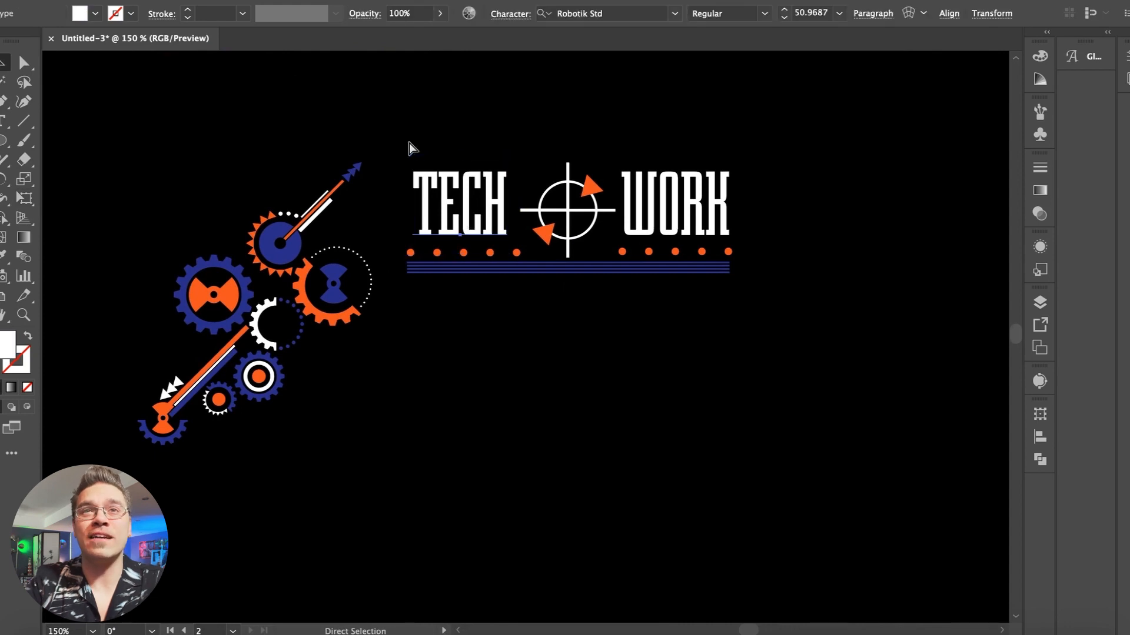
- Duplicate the red-and-black ROBOTICS banner and select its white lettering
{"action": "type", "text": "3"}
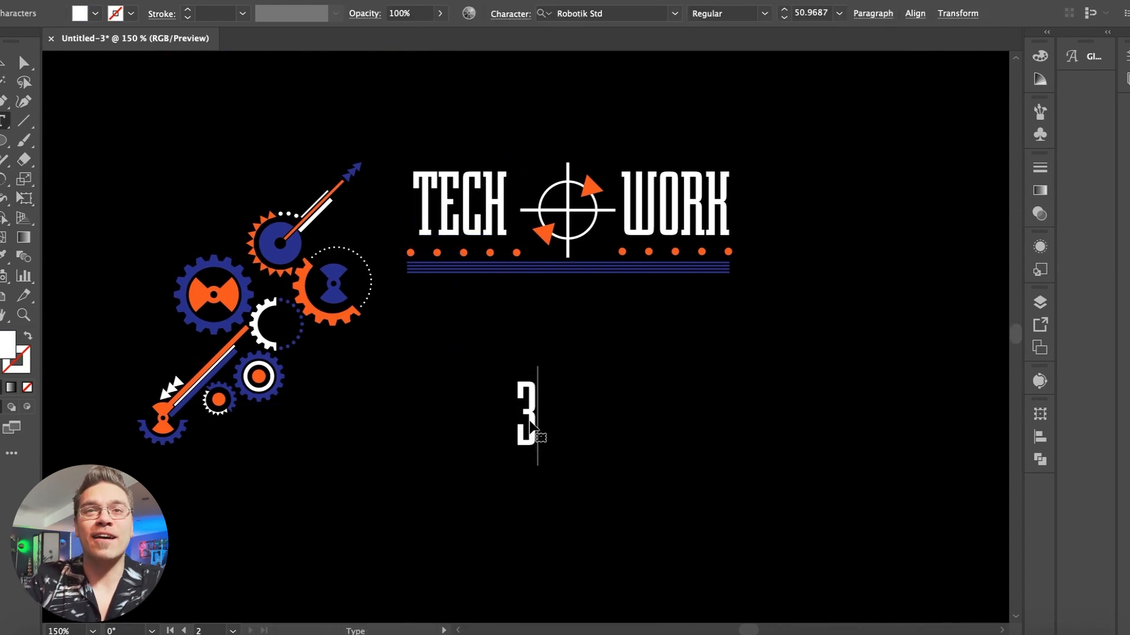
{"action": "left_click", "coordinate": [23, 62]}
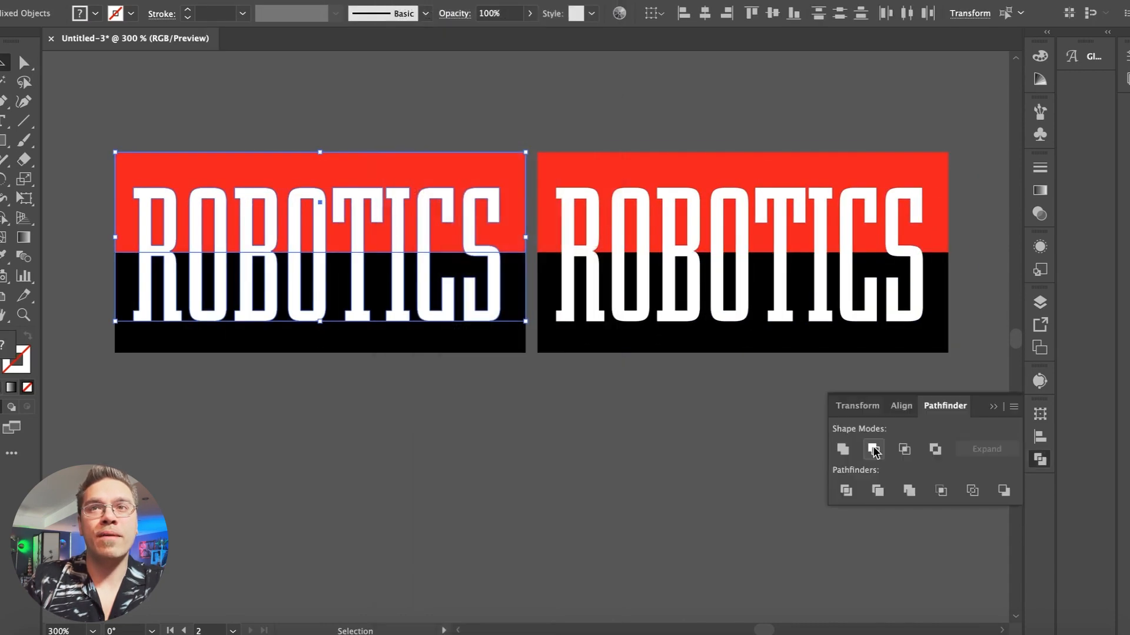
- Divide the ROBOTICS banner with Pathfinder, pull the red half away, and recolour the letter pieces
{"action": "left_click", "coordinate": [872, 449]}
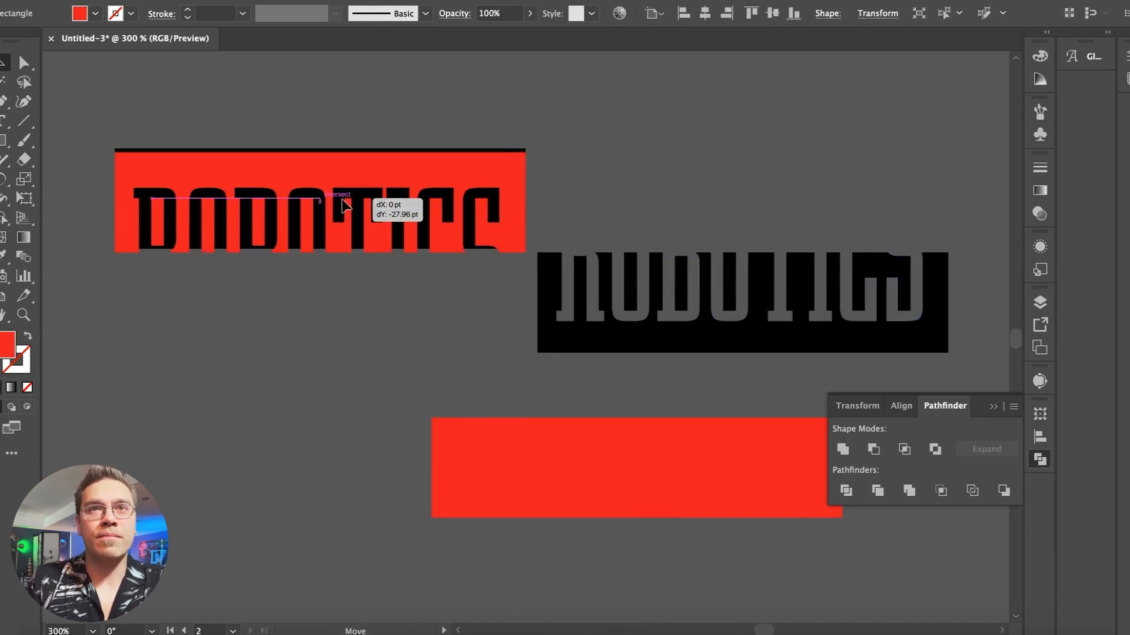
{"action": "left_click_drag", "start_coordinate": [742, 303], "coordinate": [634, 453]}
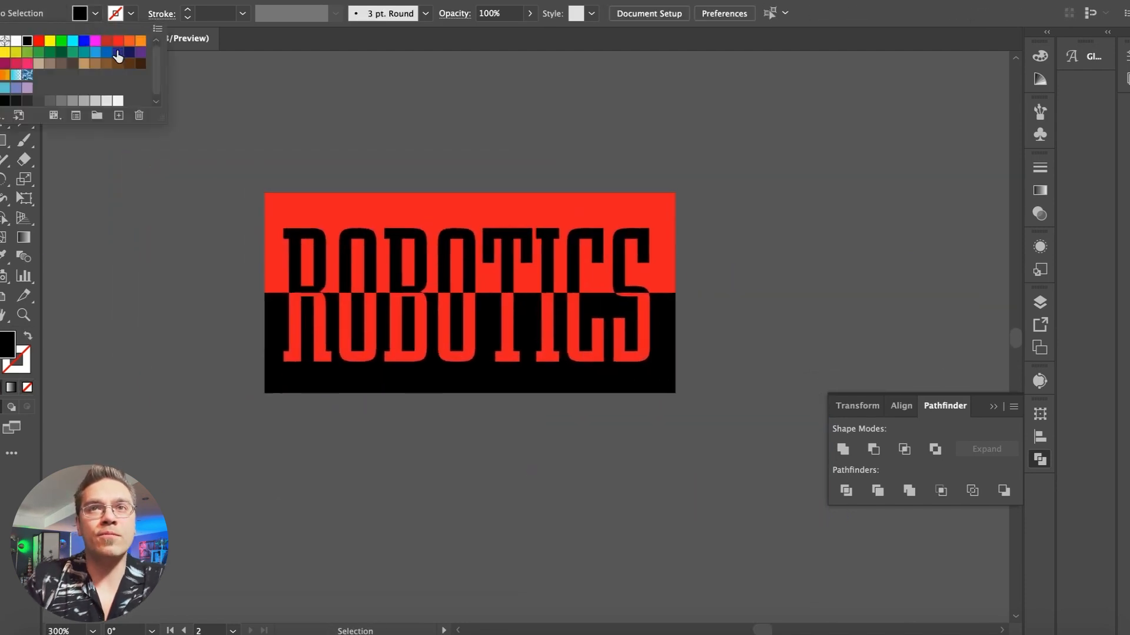
{"action": "left_click", "coordinate": [115, 53]}
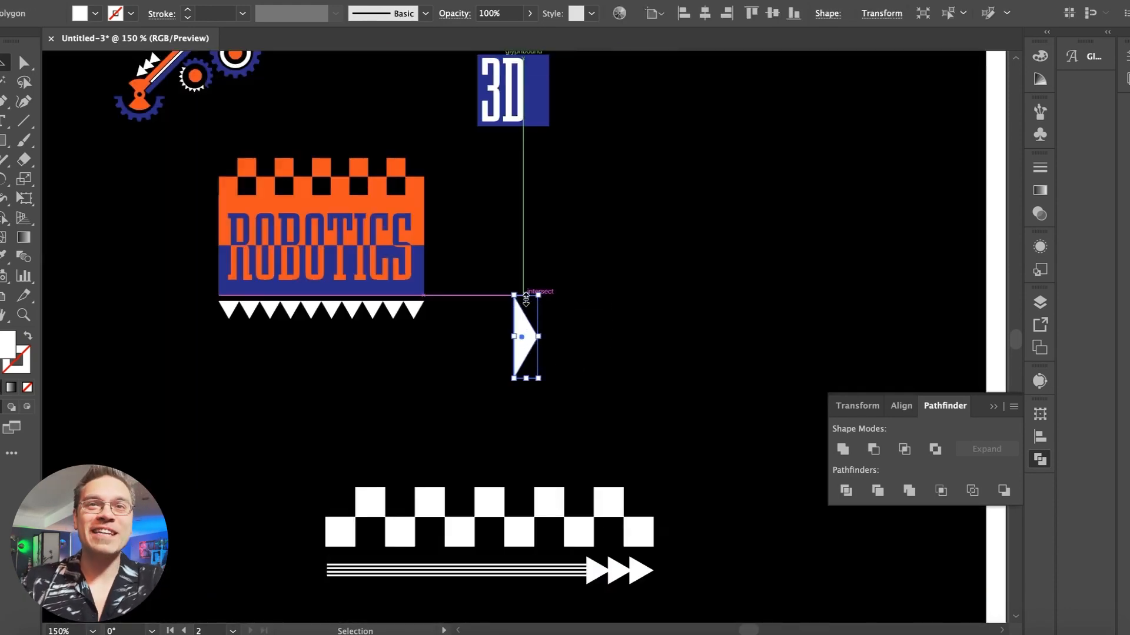
- Place a blue triangle against each side of the ROBOTICS badge
{"action": "left_click_drag", "start_coordinate": [523, 337], "coordinate": [445, 241]}
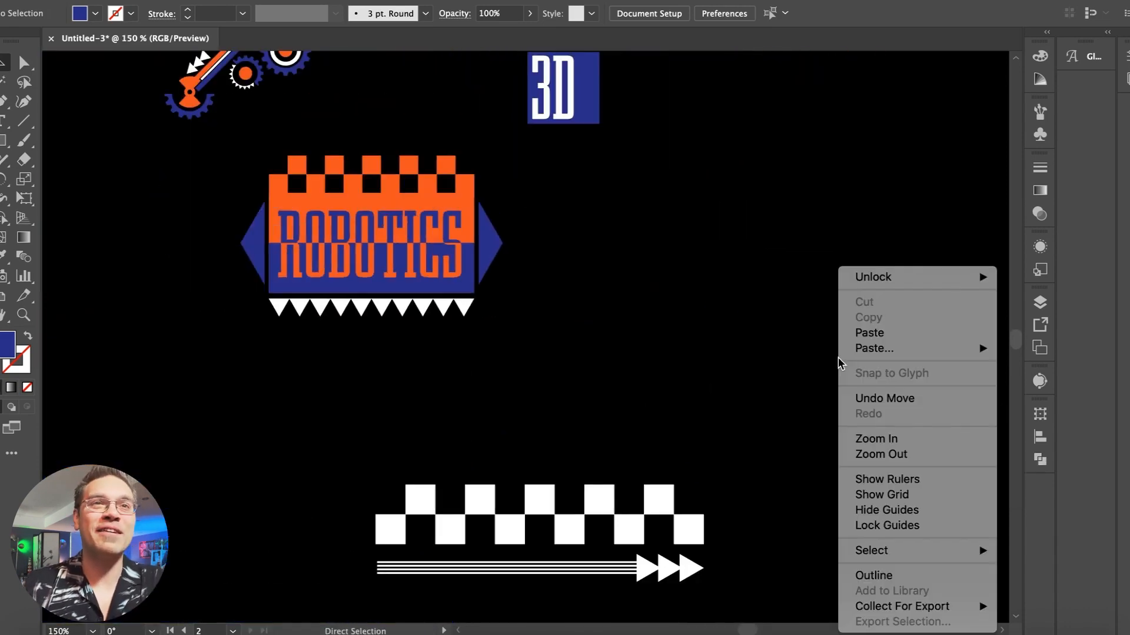
{"action": "left_click", "coordinate": [876, 439]}
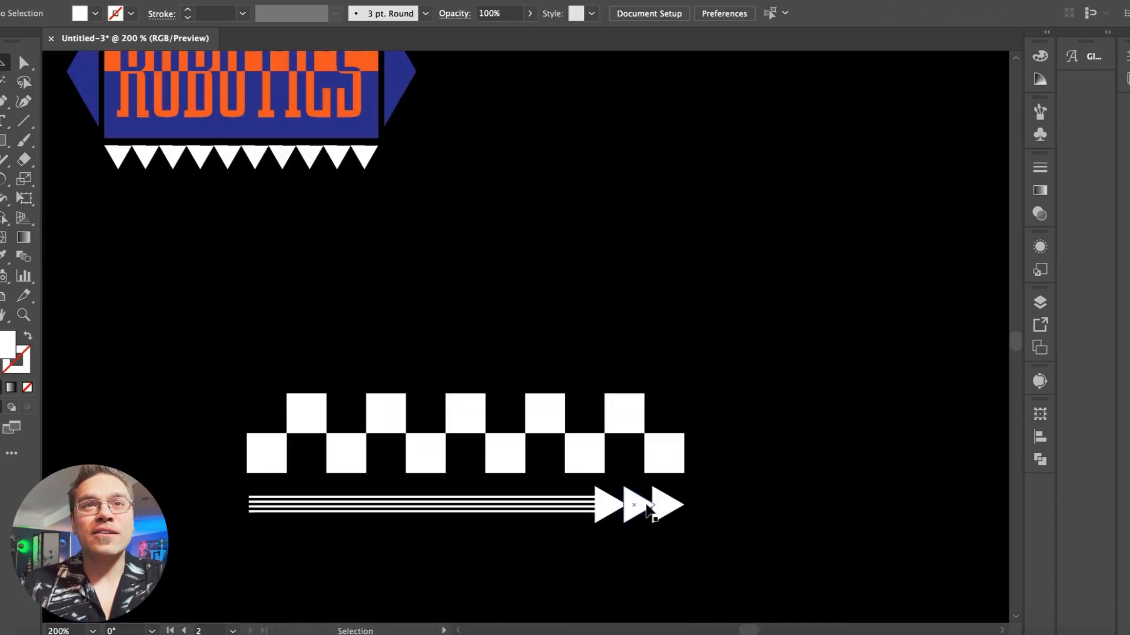
- Drag the speed line's arrowheads up toward the end of the line below the ROBOTICS badge
{"action": "left_click_drag", "start_coordinate": [634, 504], "coordinate": [667, 339]}
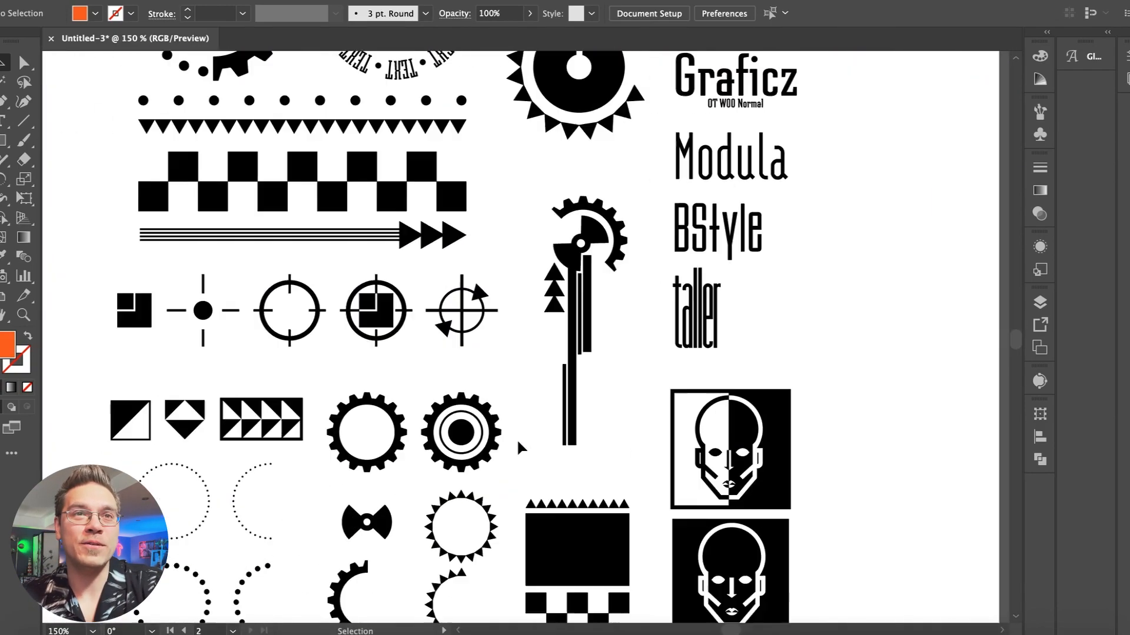
- Scroll down to the sheet of black gears, crosshairs, checker strips and font samples
{"action": "scroll", "scroll_direction": "down", "scroll_amount": 3}
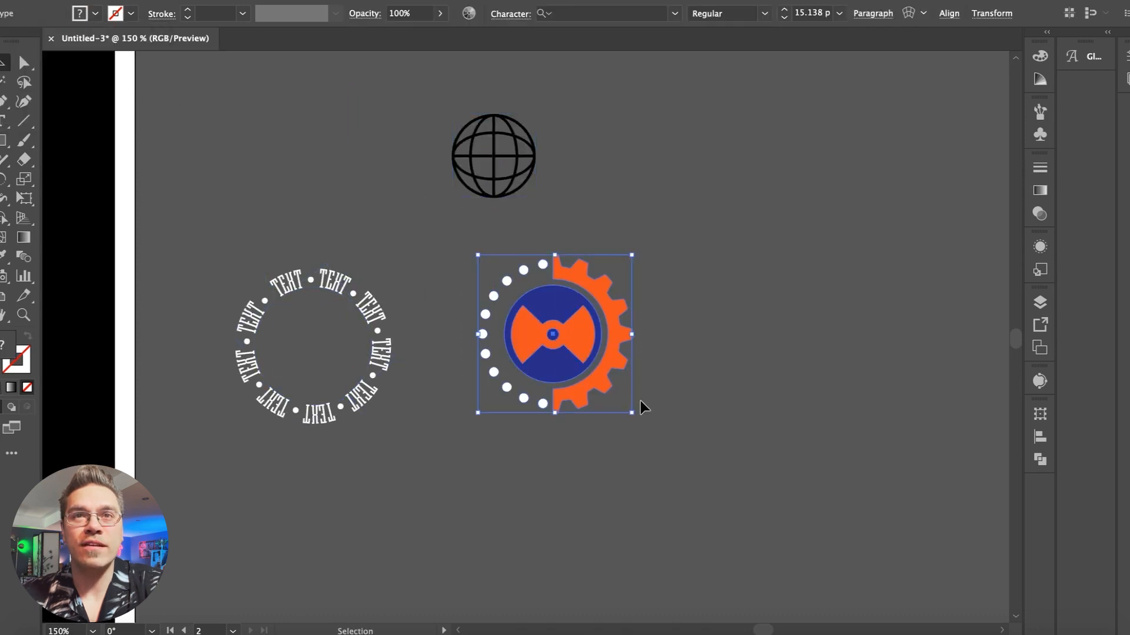
- Move the gear emblem into the text ring and change one ring word to VISUAL
{"action": "left_click_drag", "start_coordinate": [555, 333], "coordinate": [313, 347]}
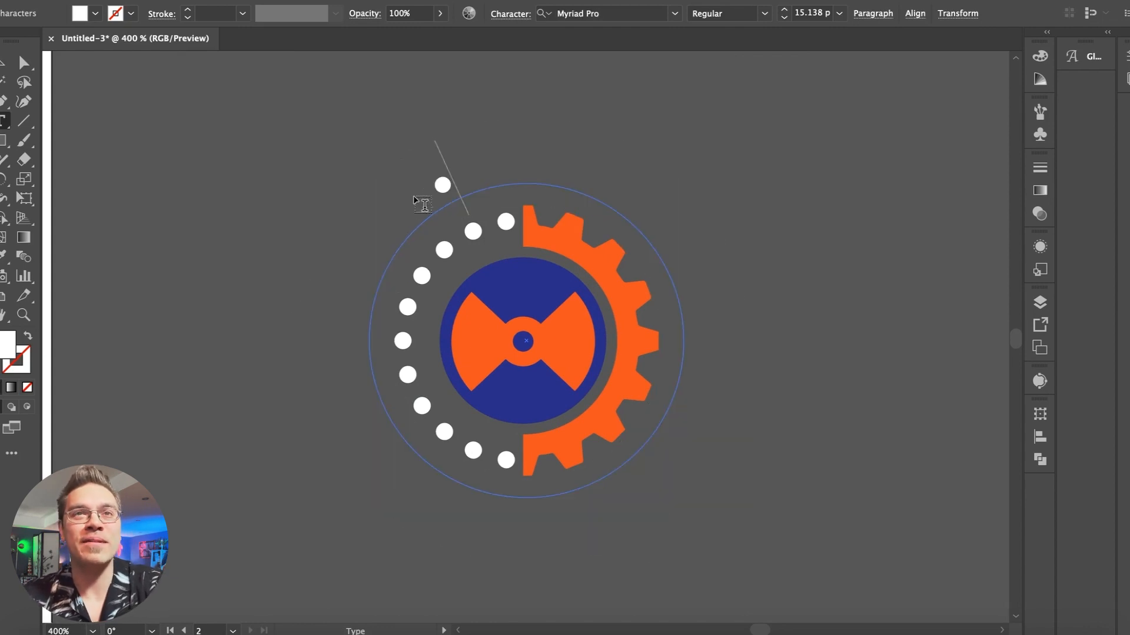
{"action": "left_click", "coordinate": [609, 13]}
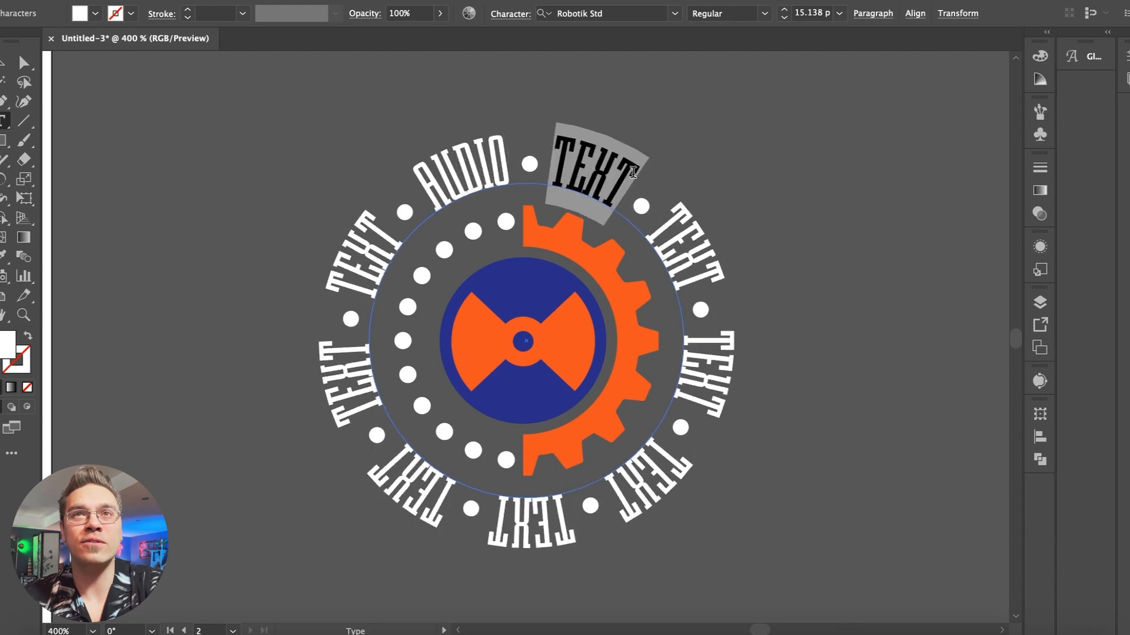
{"action": "type", "text": "VISUAL"}
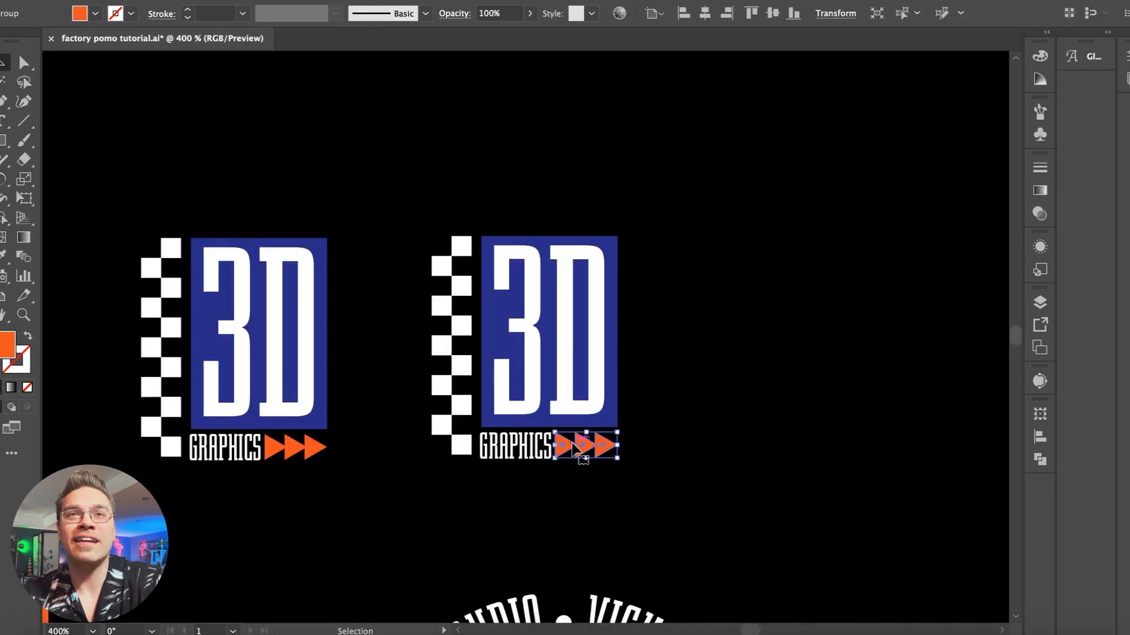
- Type ILLUSTRATION as the caption under the second 3D badge
{"action": "left_click", "coordinate": [516, 446]}
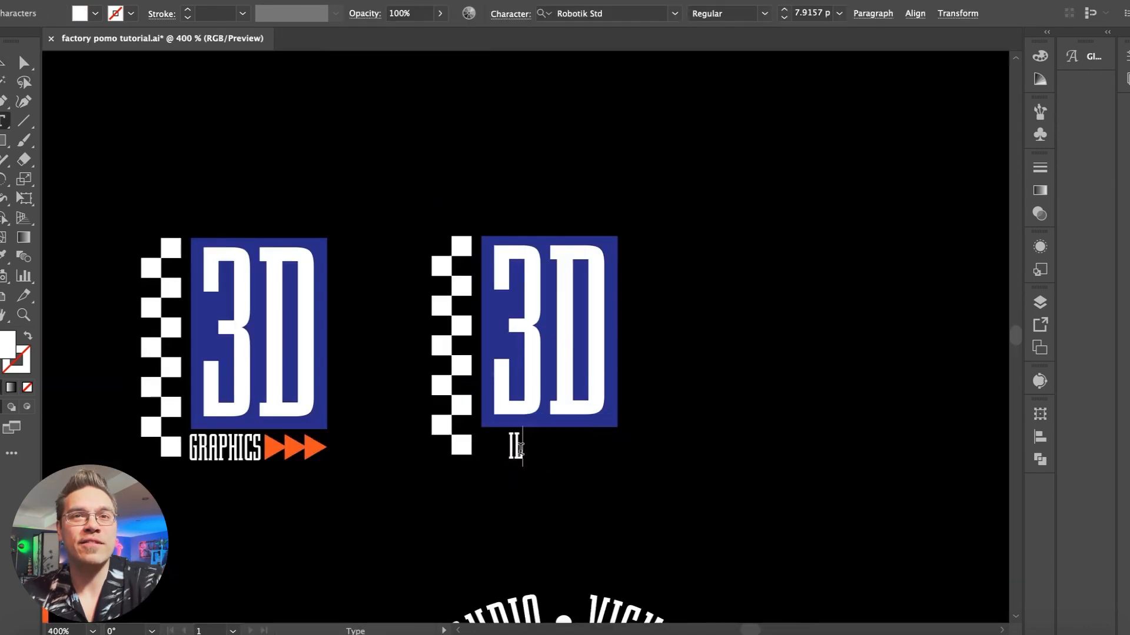
{"action": "type", "text": "ILLUSTRATION"}
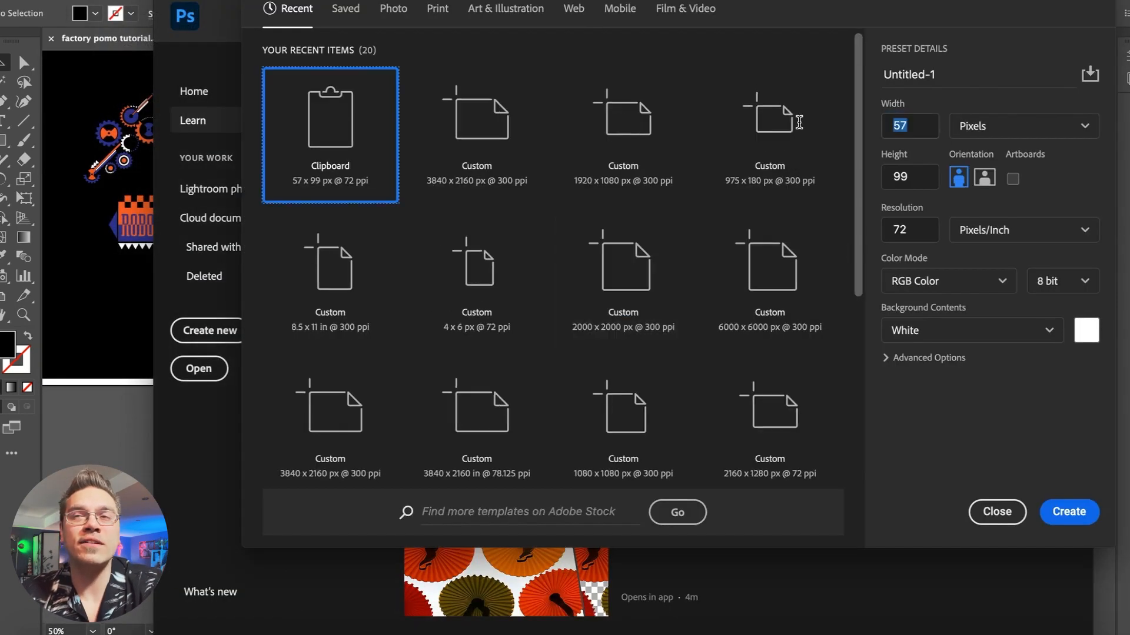
- Create the new Untitled-1 document and unlock its Background layer
{"action": "left_click", "coordinate": [1068, 511]}
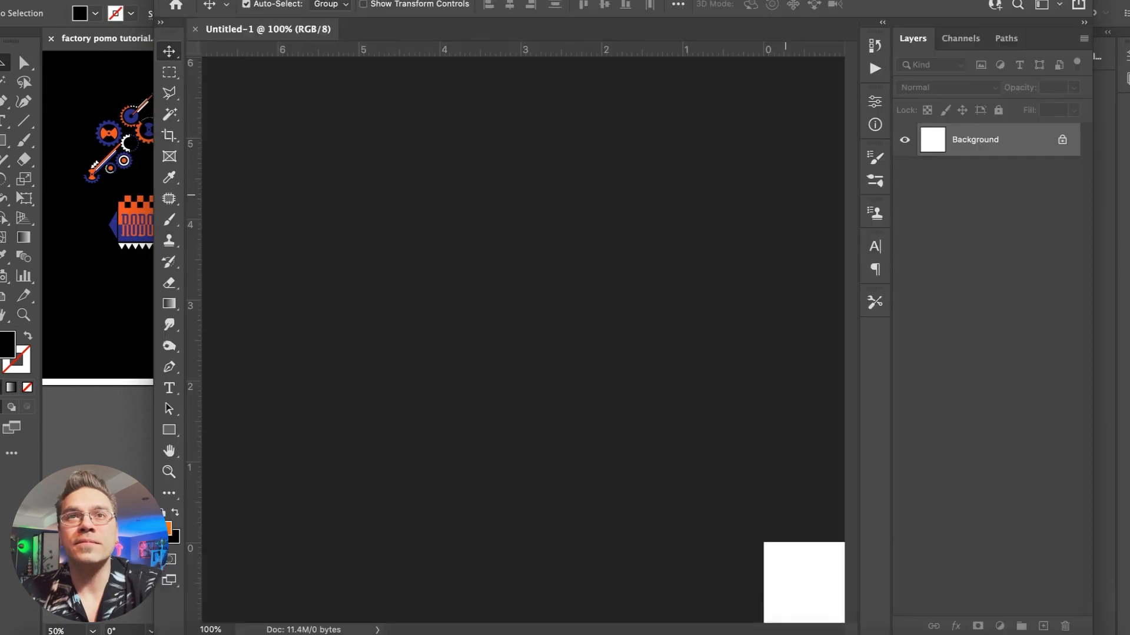
{"action": "double_click", "coordinate": [976, 139]}
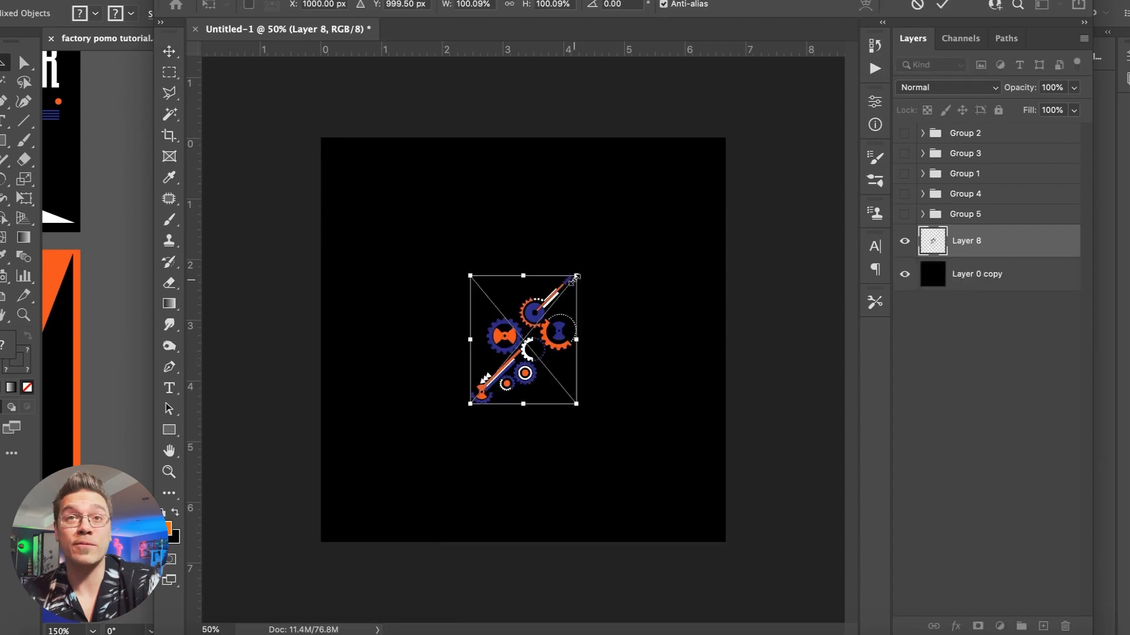
- Enlarge the pasted gear cluster, then shift its duplicate toward the upper left
{"action": "left_click_drag", "start_coordinate": [577, 277], "coordinate": [735, 163]}
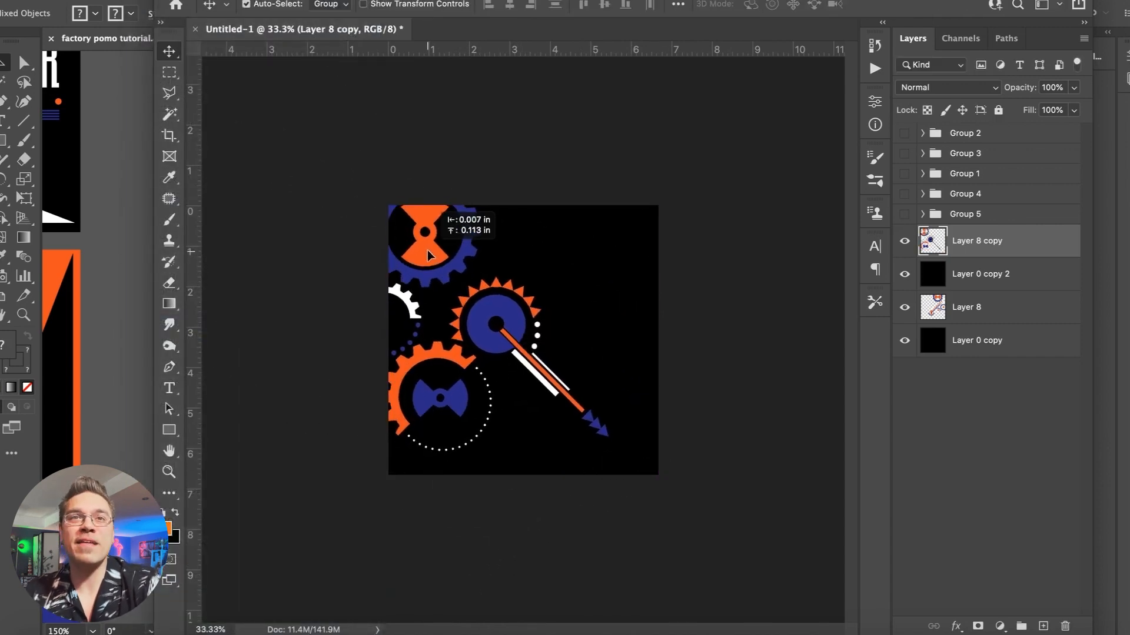
{"action": "left_click_drag", "start_coordinate": [429, 252], "coordinate": [526, 299]}
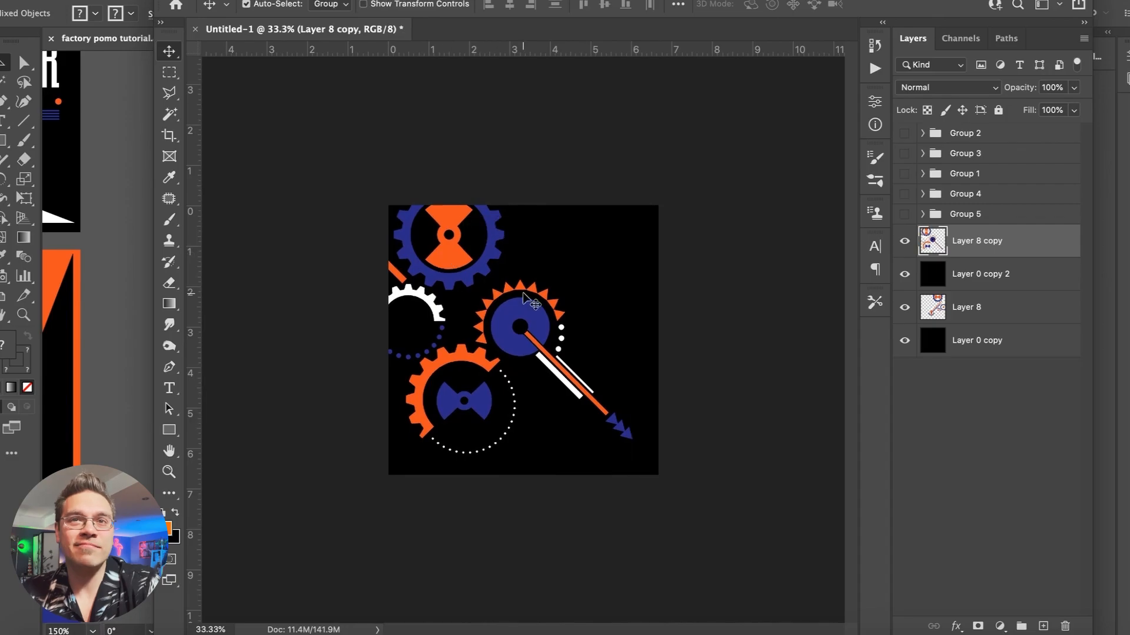